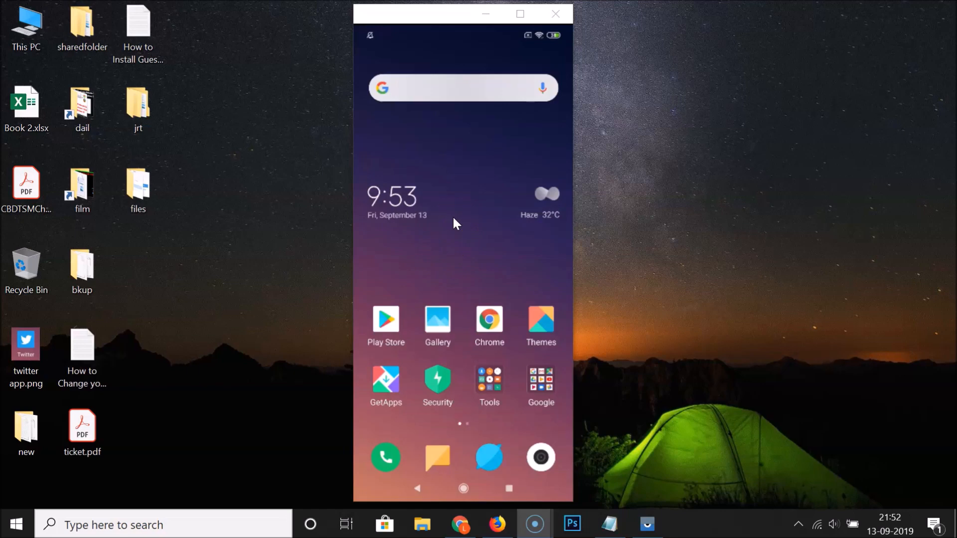
# - Open Settings from the apps page and view About phone for model and MIUI version
pyautogui.click(452, 218)
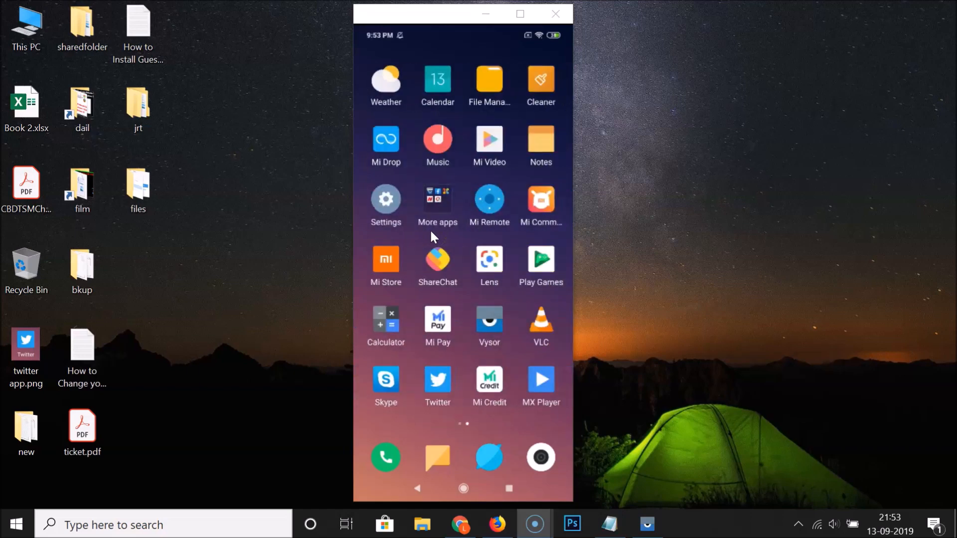
pyautogui.click(386, 199)
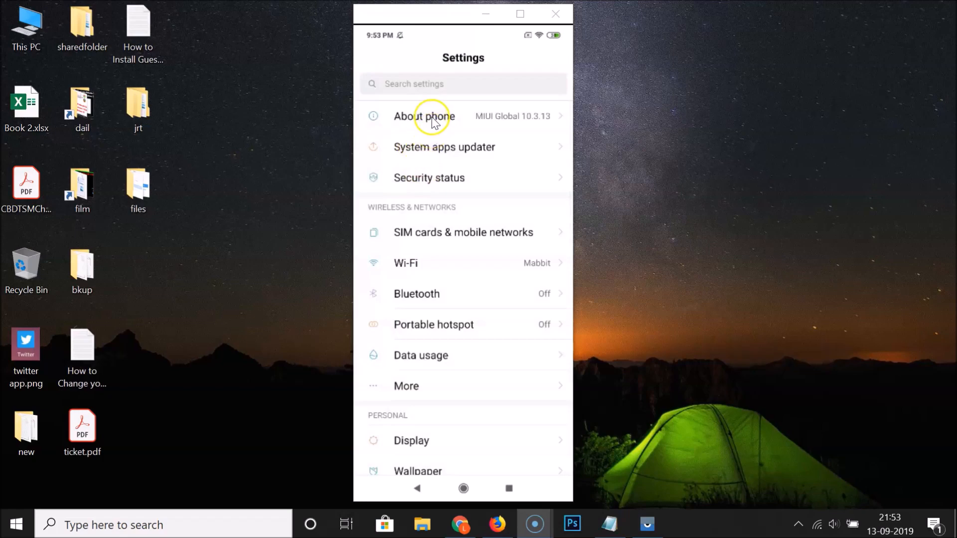
pyautogui.click(424, 116)
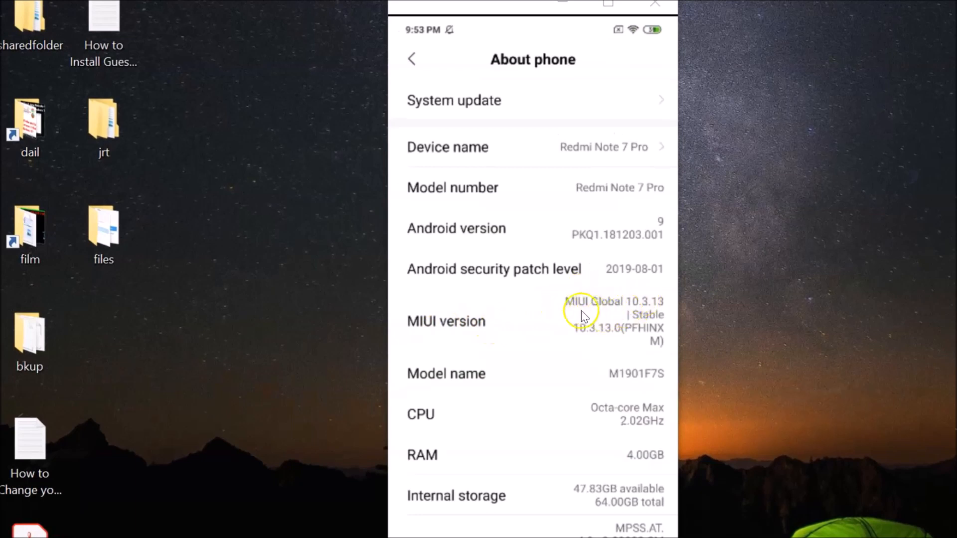
pyautogui.moveTo(537, 348)
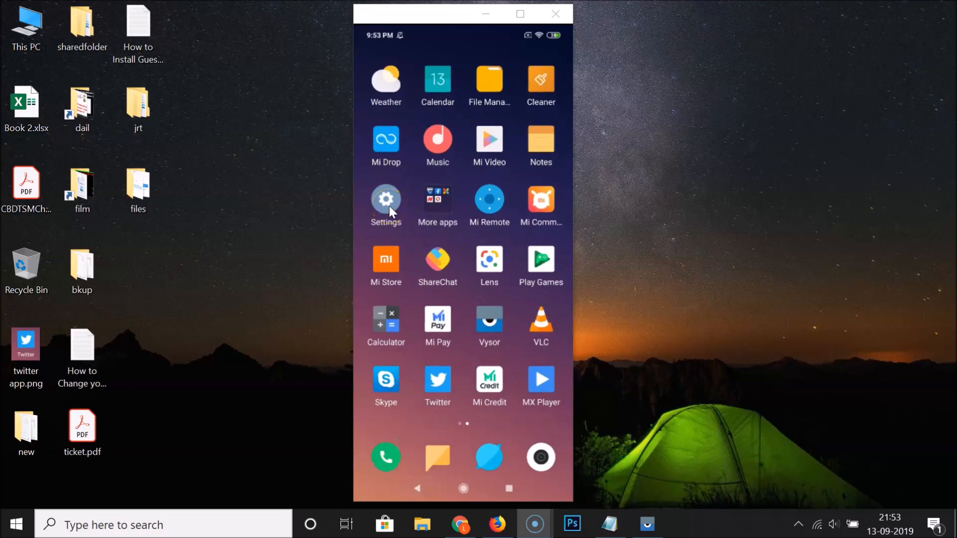
# - Reopen Settings and open More under Wireless & networks
pyautogui.click(386, 199)
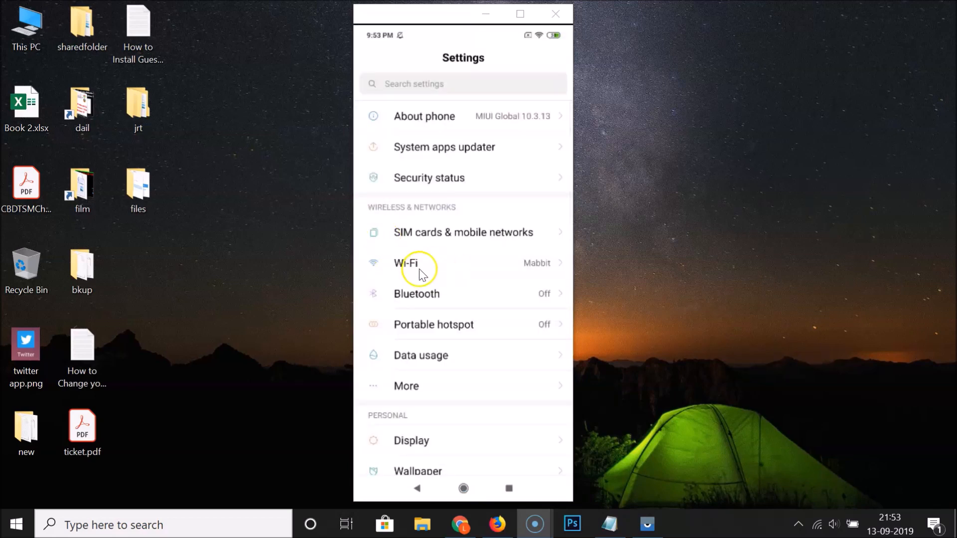
pyautogui.scroll(-3)
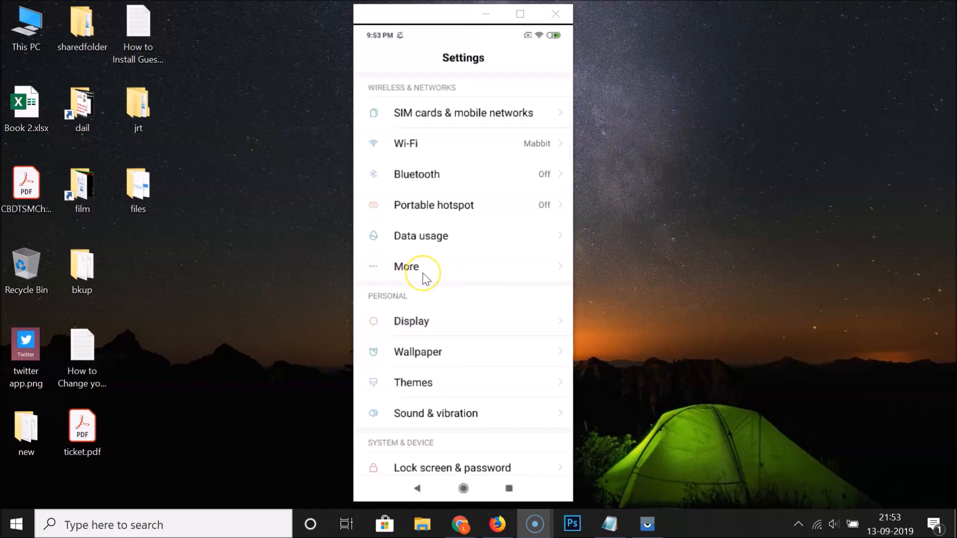
pyautogui.scroll(-3)
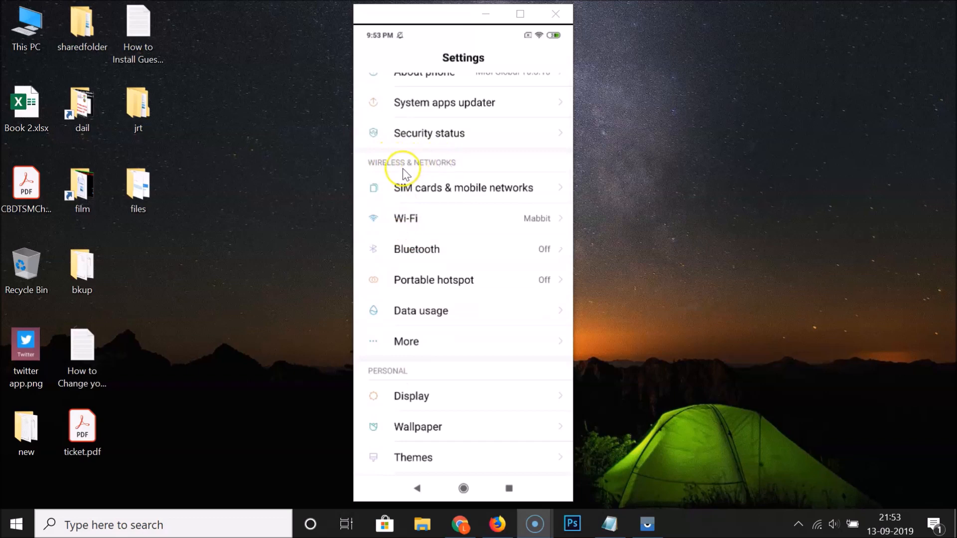
pyautogui.moveTo(405, 341)
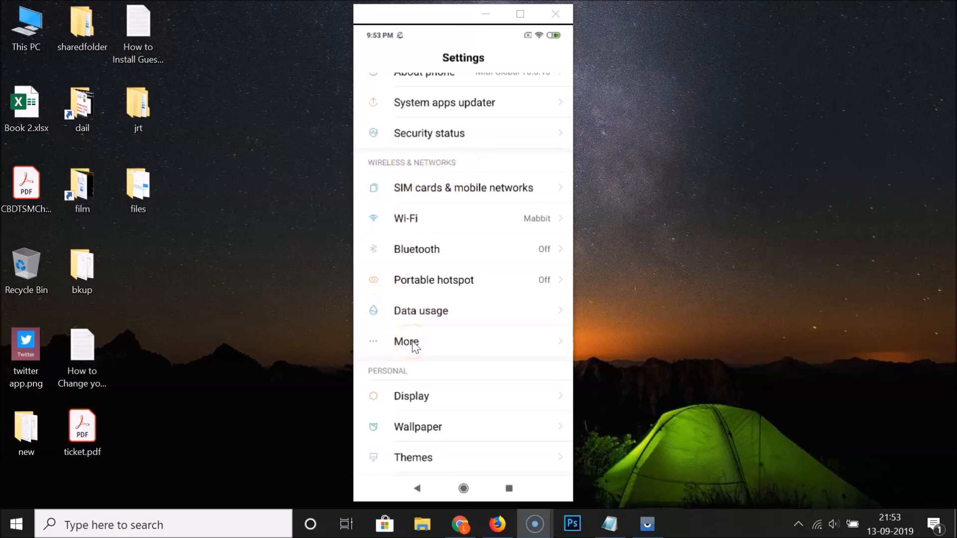
pyautogui.click(406, 341)
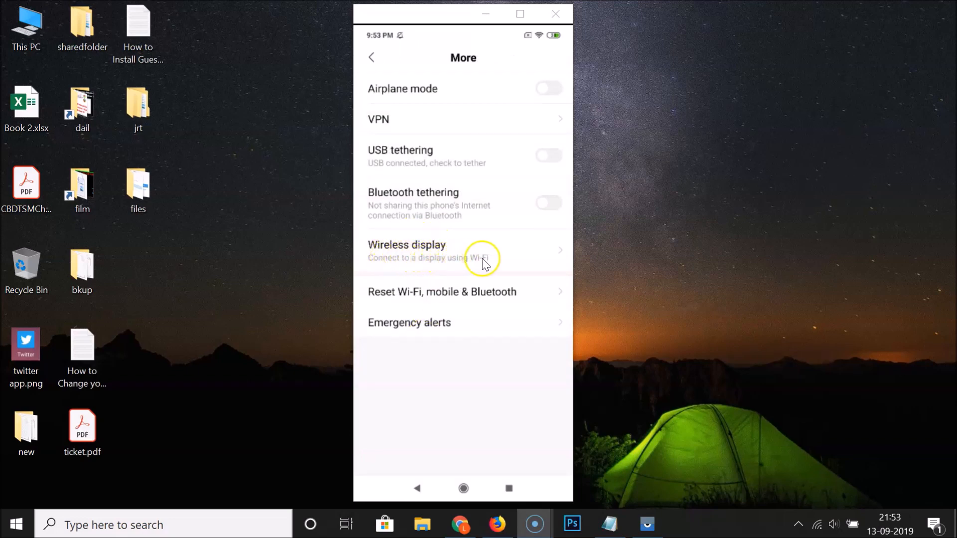
pyautogui.moveTo(433, 262)
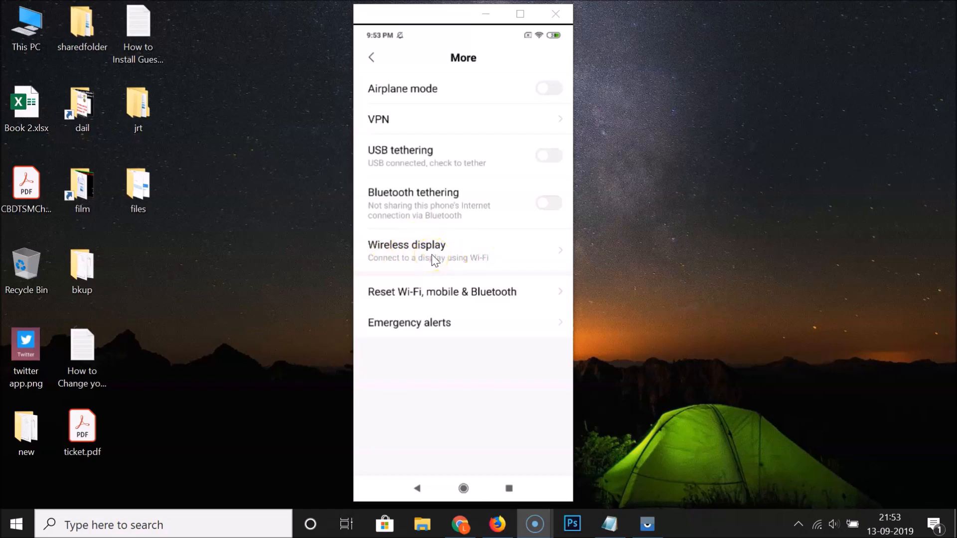
# - Switch on the Wireless display toggle so Laptop321 appears in the device list
pyautogui.click(407, 250)
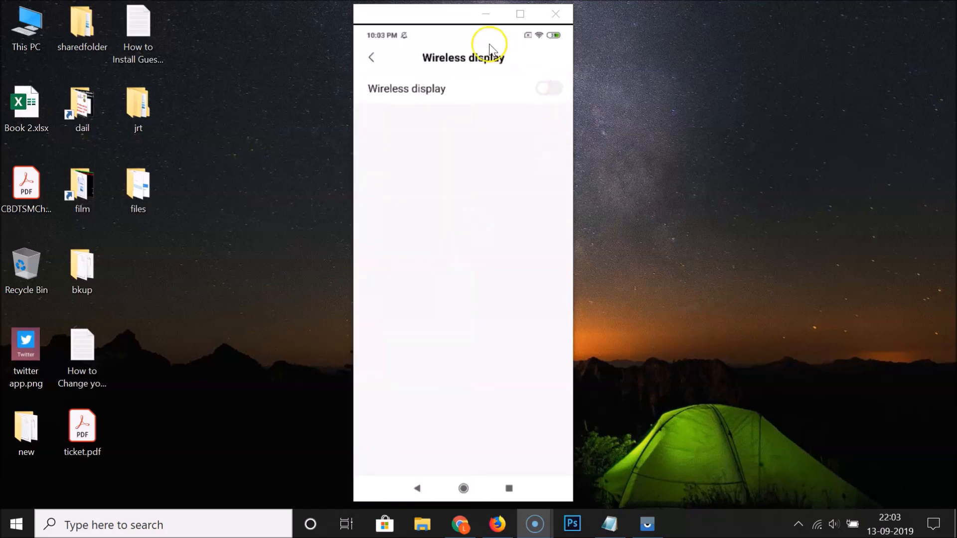
pyautogui.moveTo(485, 290)
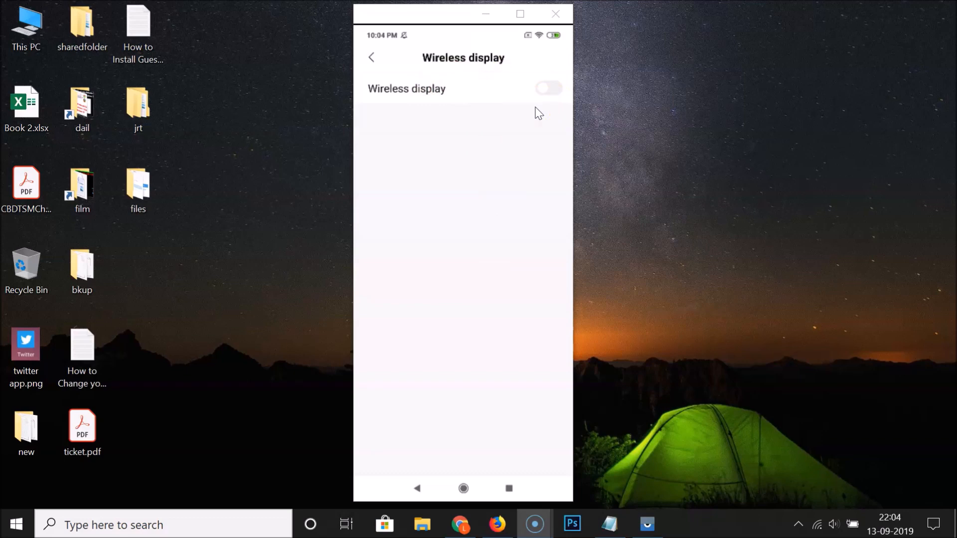
pyautogui.click(547, 89)
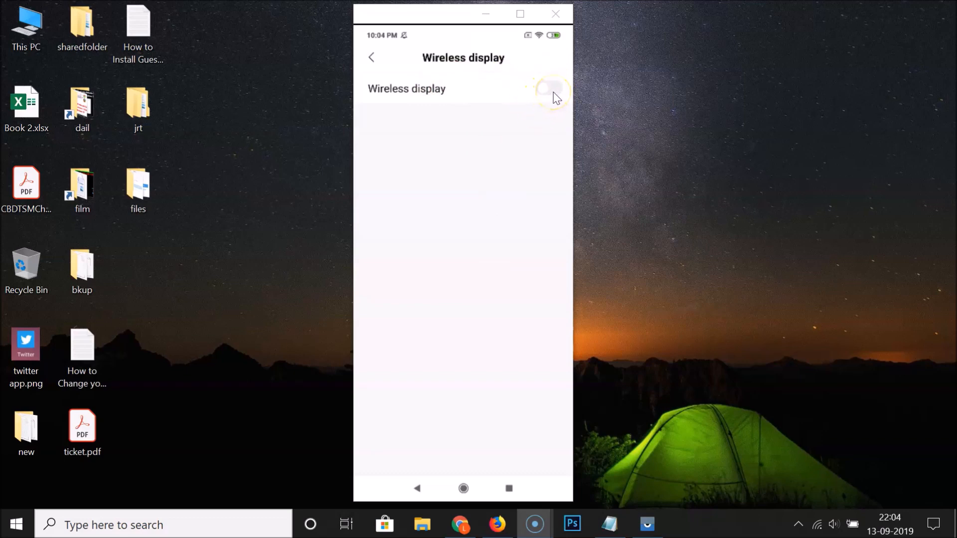
pyautogui.click(547, 88)
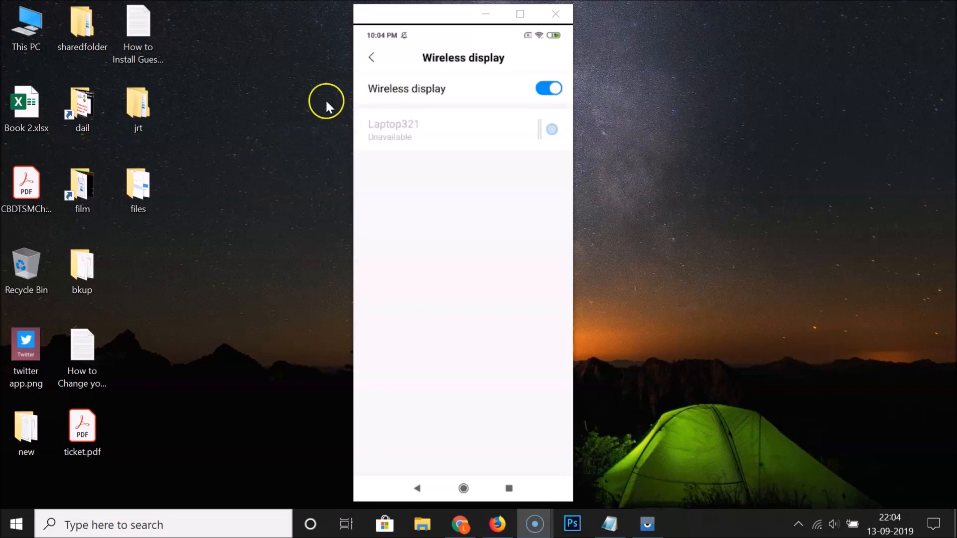
pyautogui.moveTo(476, 177)
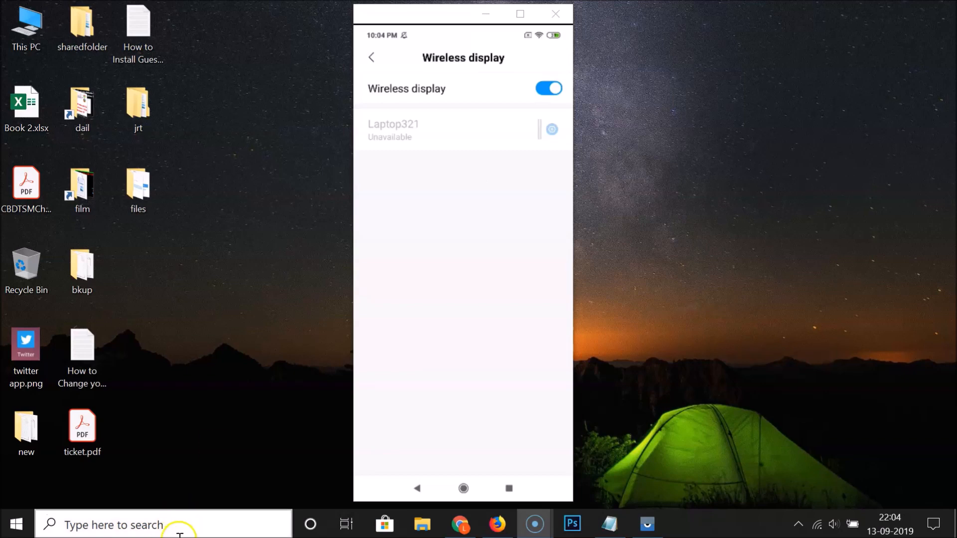
# - Launch the Windows Connect app, then select Laptop321 on the phone to project
pyautogui.write('connect')
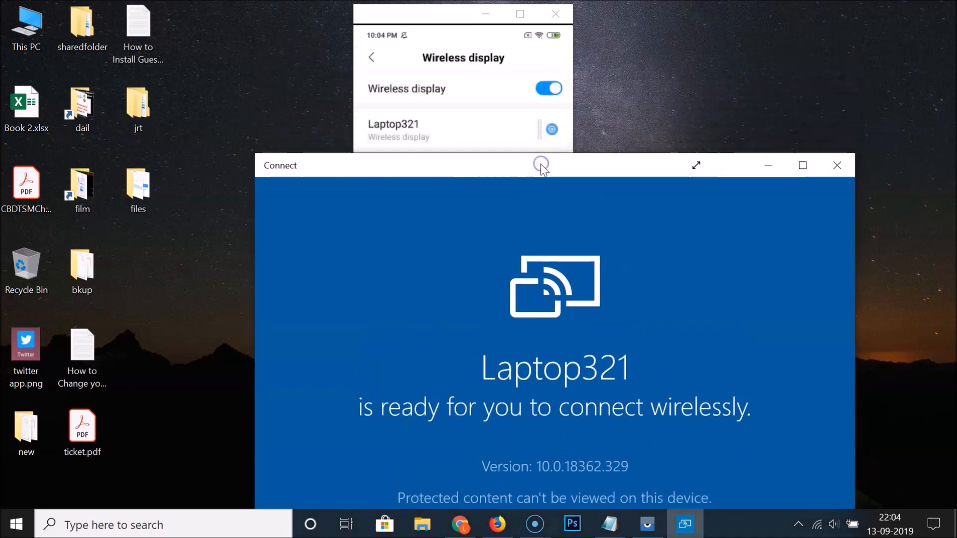
pyautogui.moveTo(161, 33)
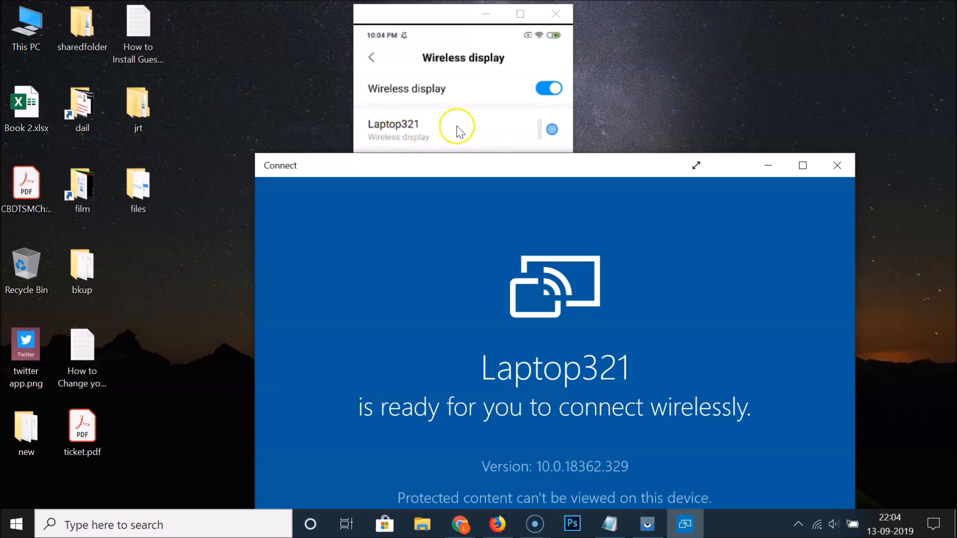
pyautogui.moveTo(440, 134)
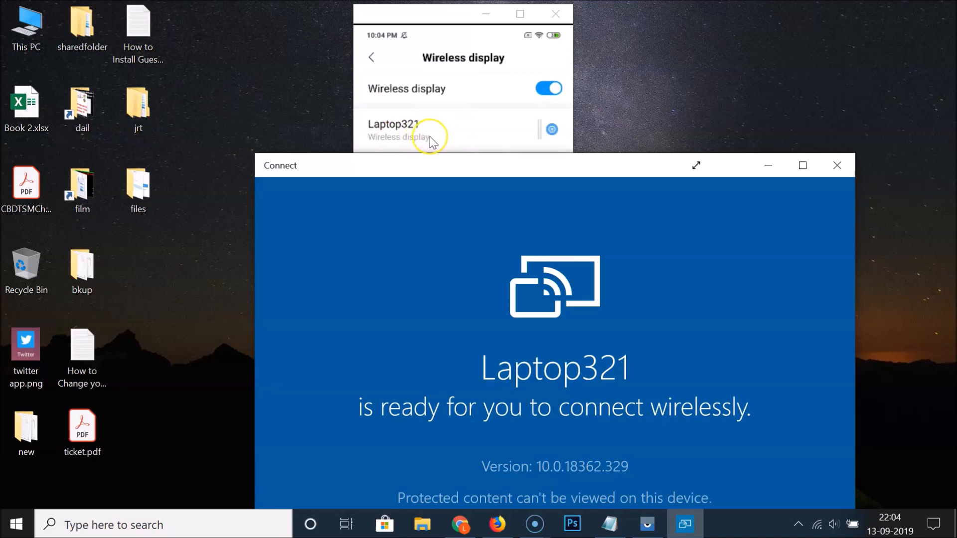
pyautogui.click(394, 129)
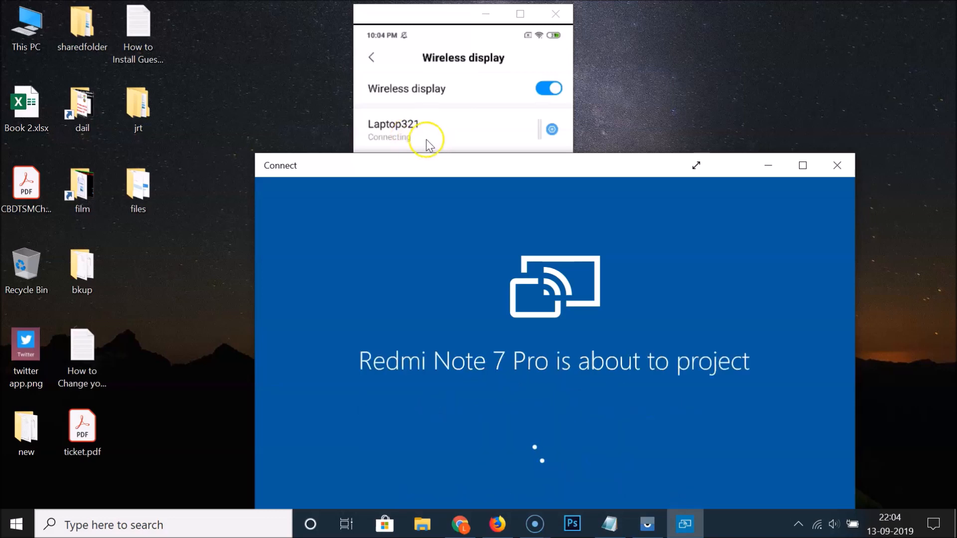